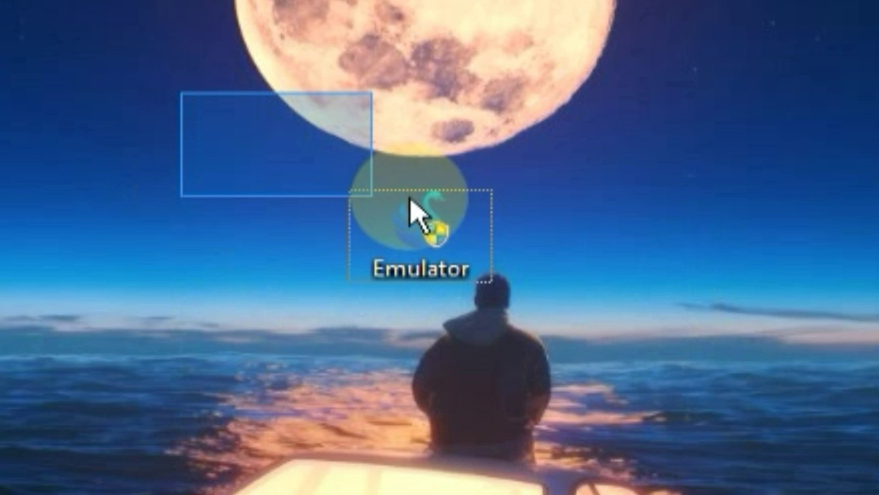
{"action": "mouse_move", "coordinate": [418, 224]}
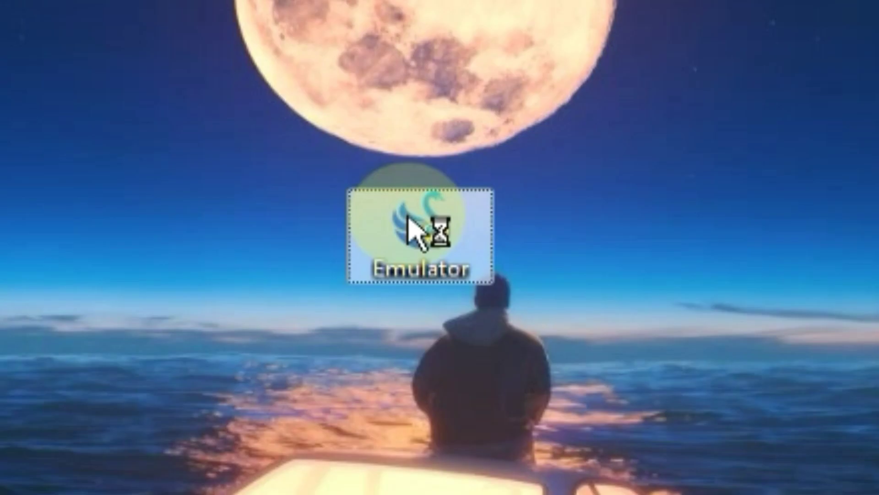
- Install SmartGaGa 3.6 in English to the default folder with a desktop shortcut
{"action": "double_click", "coordinate": [418, 230]}
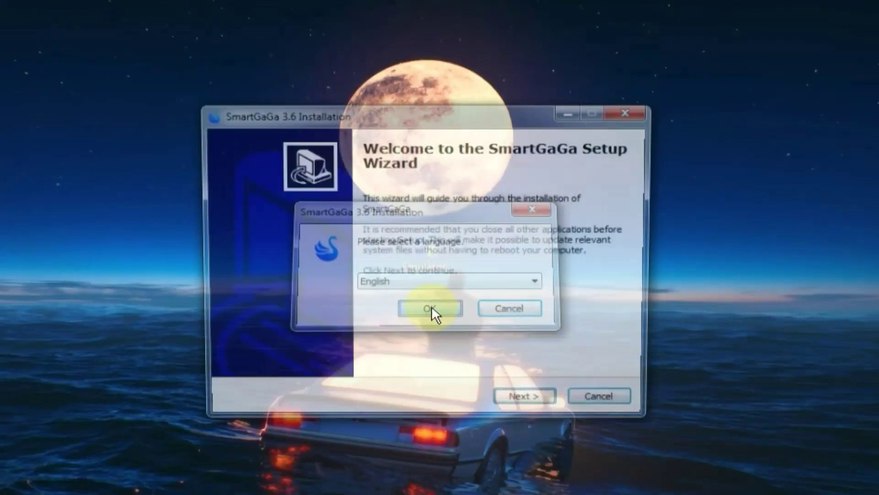
{"action": "left_click", "coordinate": [430, 309]}
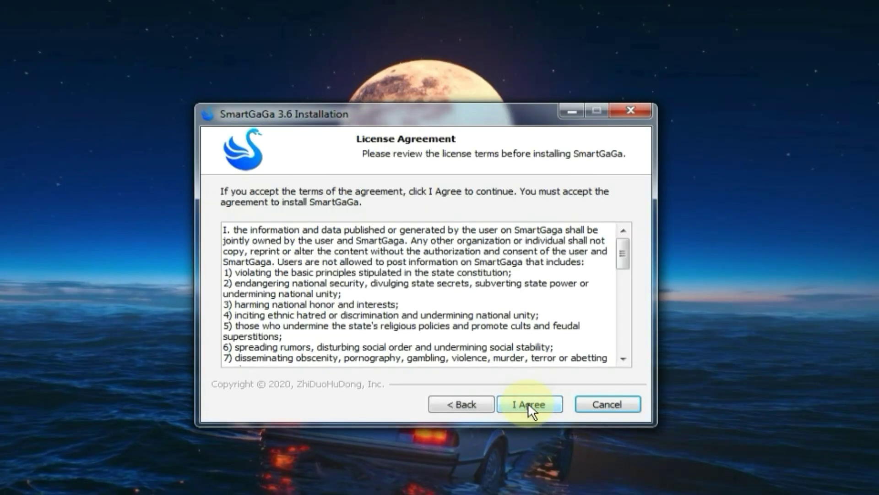
{"action": "left_click", "coordinate": [528, 404]}
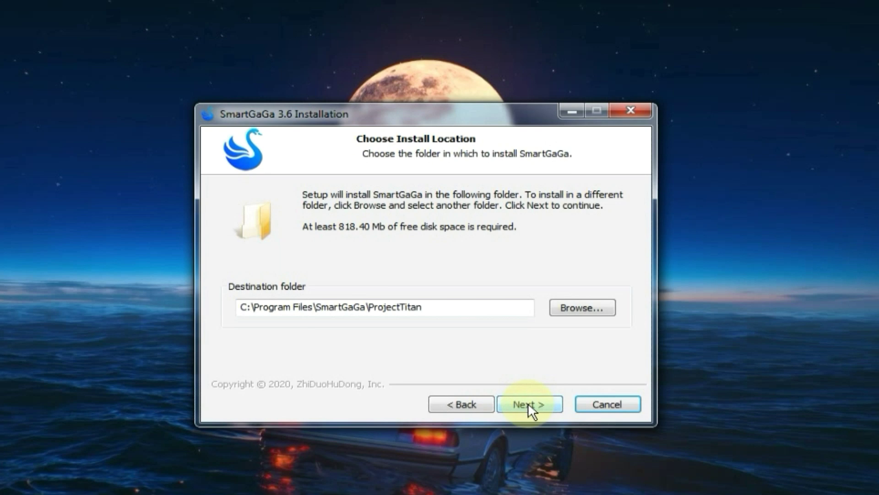
{"action": "left_click", "coordinate": [529, 404]}
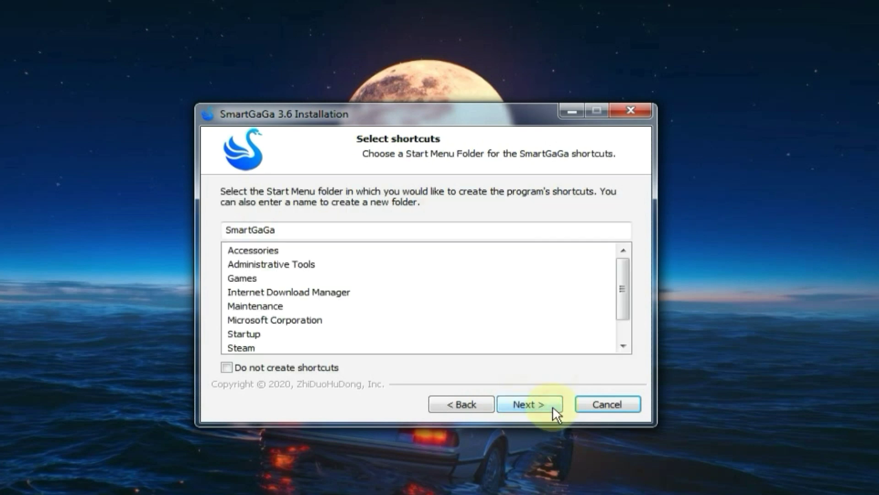
{"action": "left_click", "coordinate": [529, 404]}
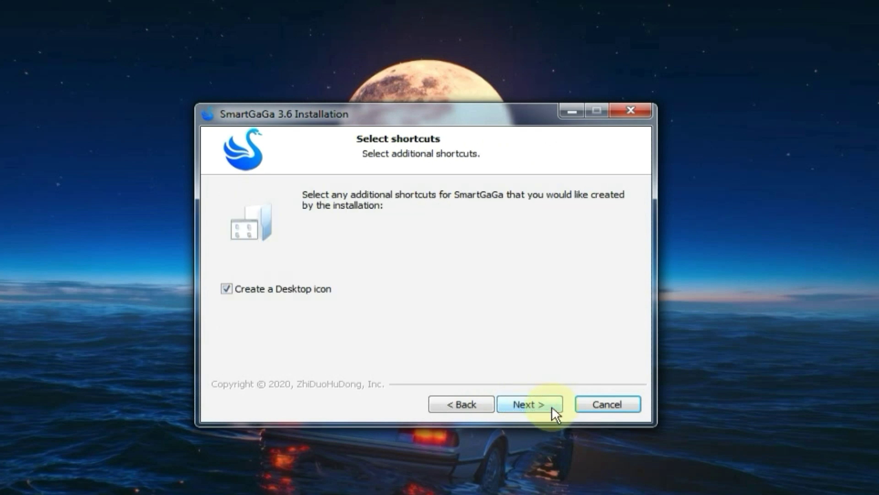
{"action": "left_click", "coordinate": [529, 403]}
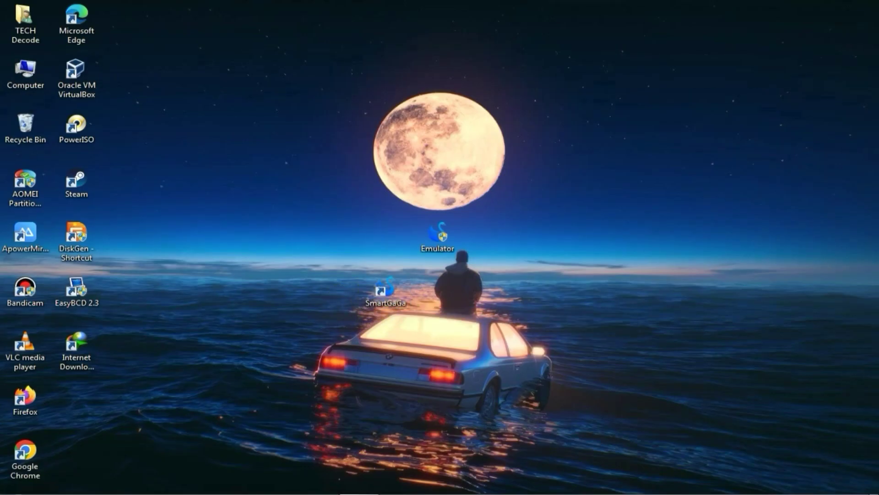
- Set SmartGaGa's advanced resolution to 540x960 (DPI 240), save, and reboot the emulator
{"action": "double_click", "coordinate": [385, 291]}
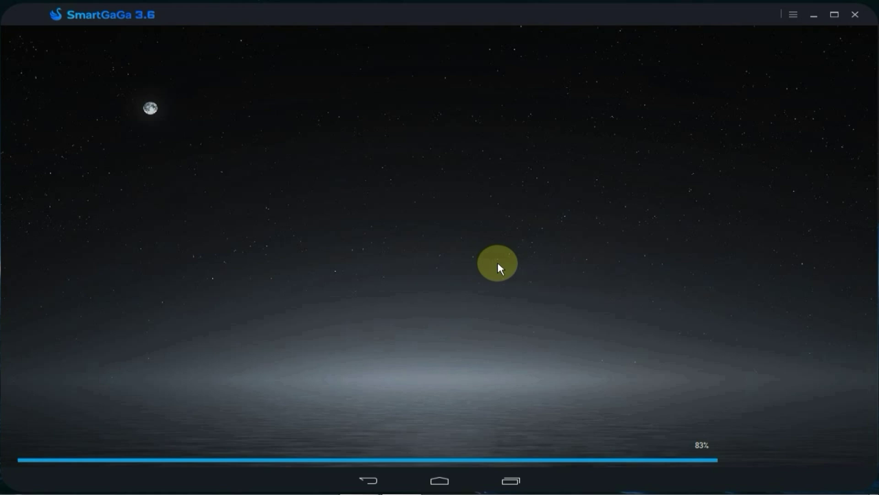
{"action": "left_click", "coordinate": [792, 15]}
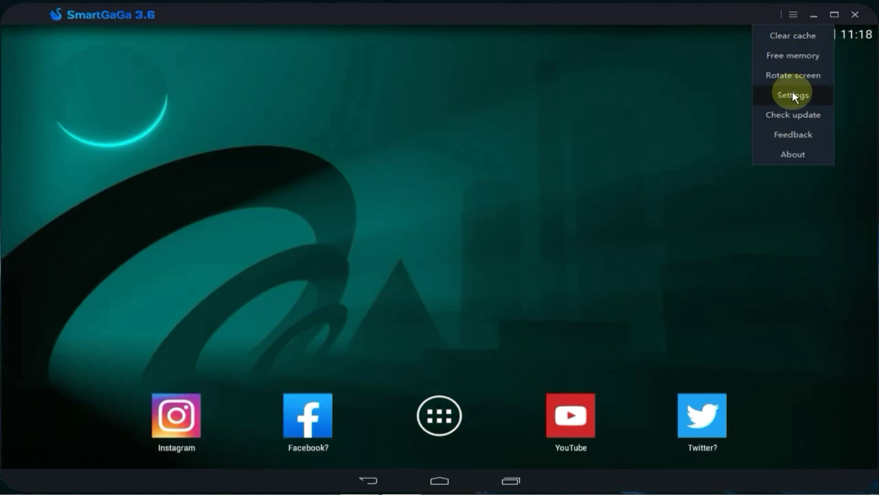
{"action": "left_click", "coordinate": [792, 95]}
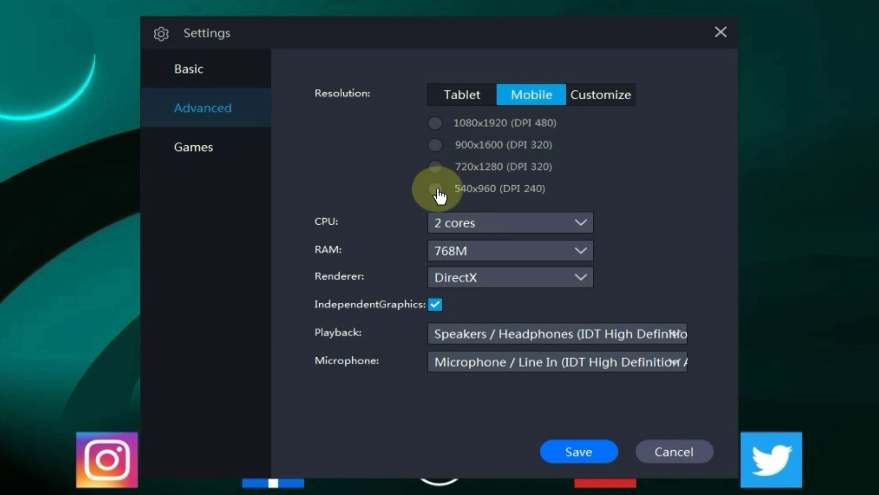
{"action": "left_click", "coordinate": [435, 188]}
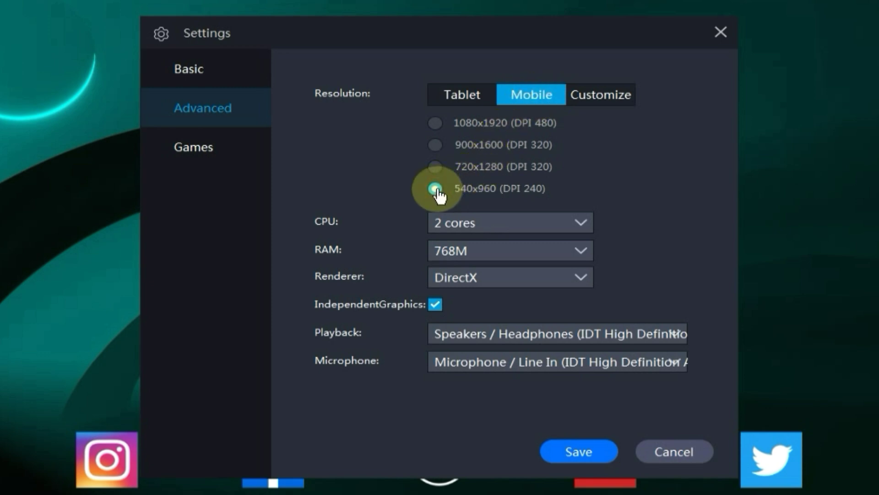
{"action": "left_click", "coordinate": [435, 188]}
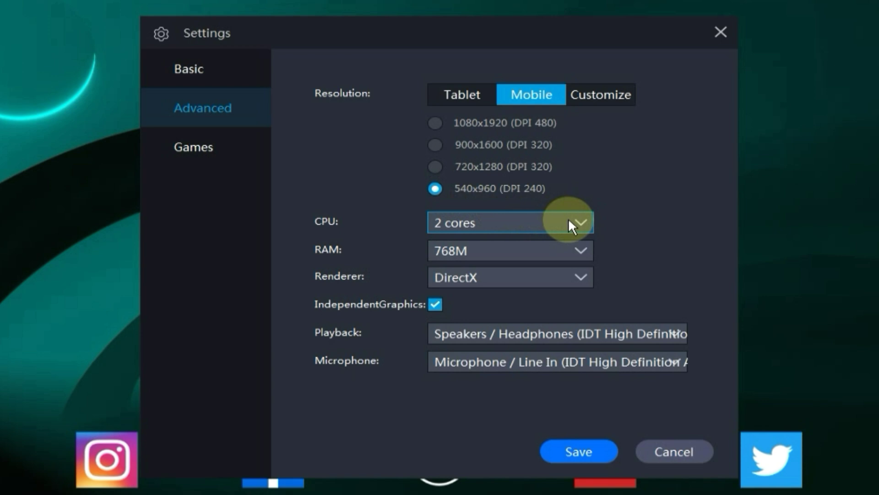
{"action": "mouse_move", "coordinate": [571, 210]}
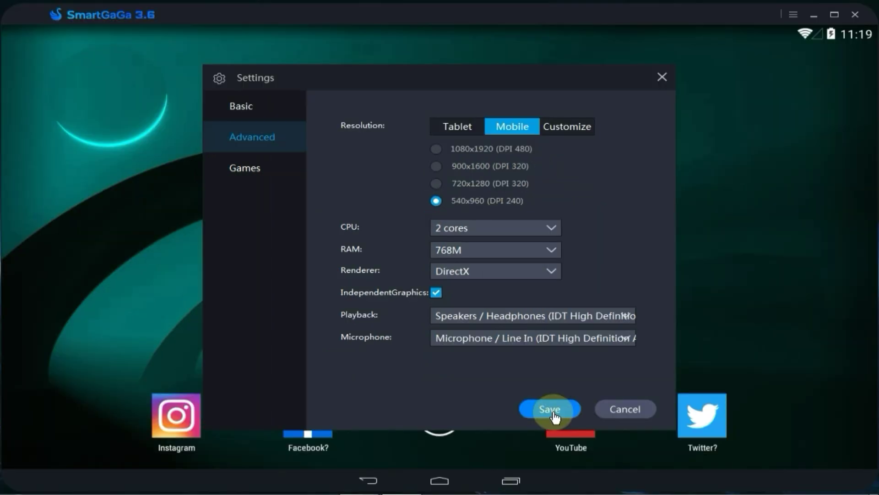
{"action": "left_click", "coordinate": [549, 408]}
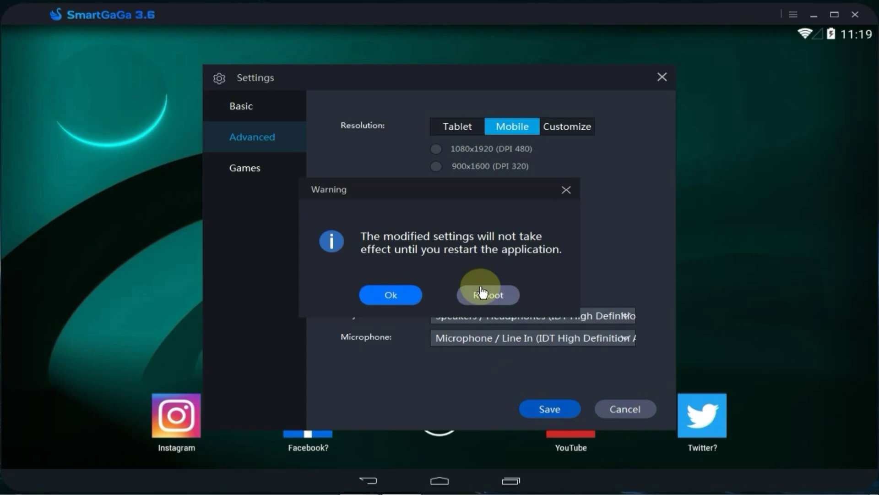
{"action": "left_click", "coordinate": [487, 294]}
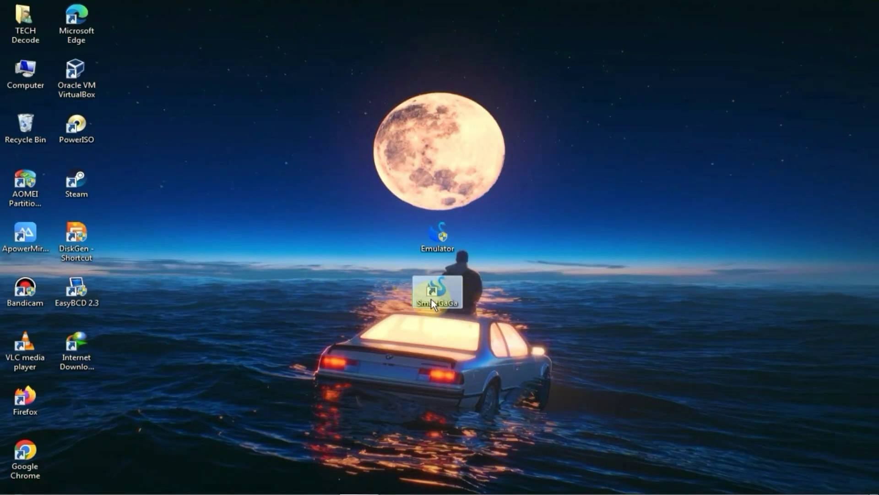
- Relaunch SmartGaGa, select both Free Fire APK and OBB files, and open sharefs
{"action": "double_click", "coordinate": [437, 290]}
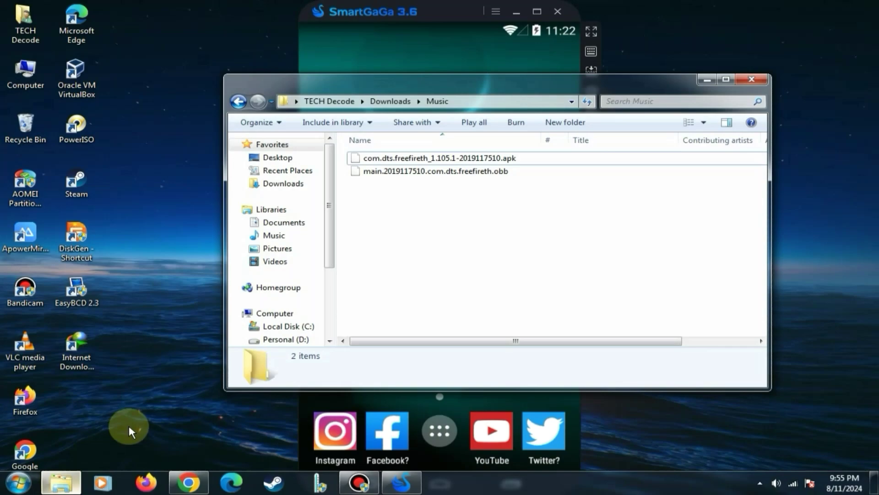
{"action": "key", "text": "ctrl+a"}
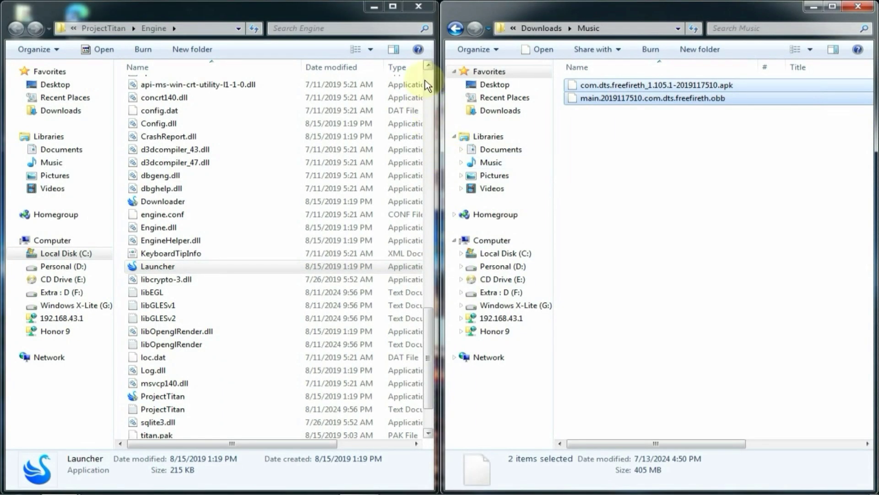
{"action": "scroll", "scroll_direction": "up", "scroll_amount": 3}
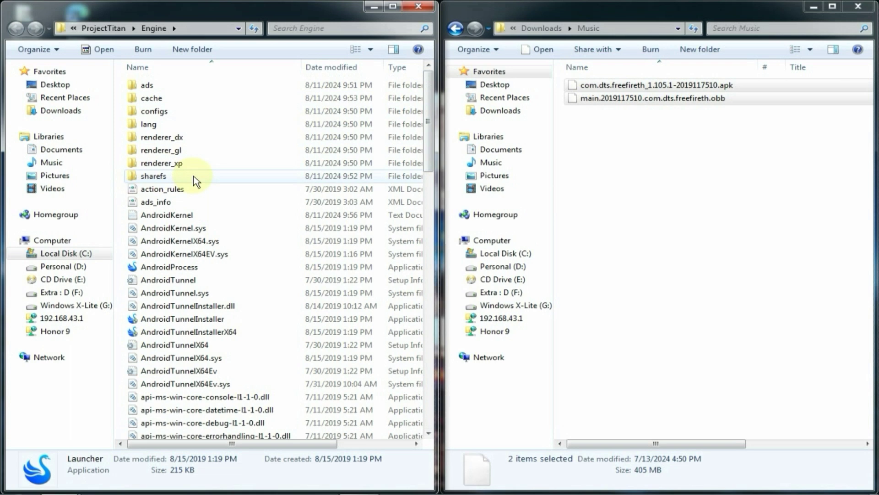
{"action": "double_click", "coordinate": [153, 175]}
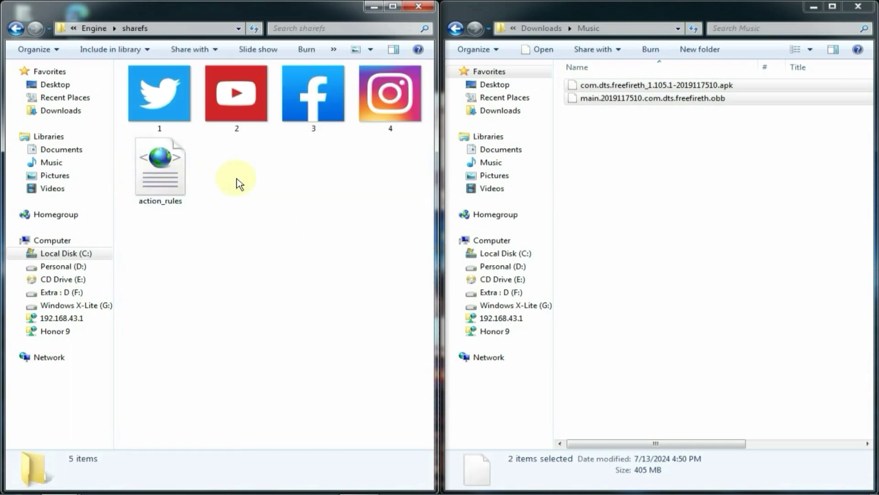
{"action": "mouse_move", "coordinate": [274, 269]}
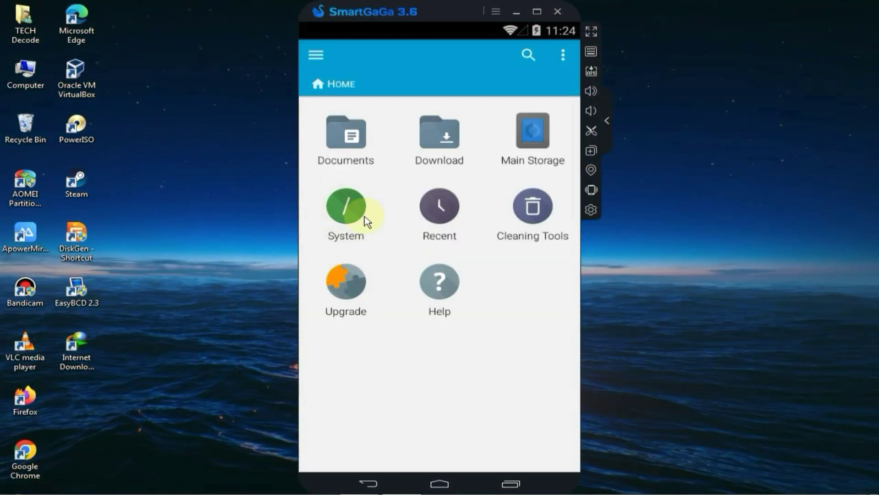
- Copy the Free Fire OBB file from the emulator's System > share folder
{"action": "left_click", "coordinate": [345, 206]}
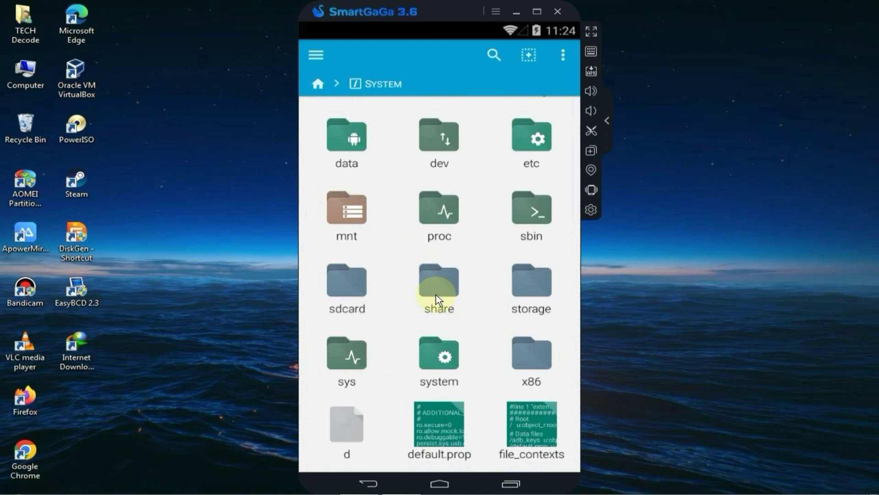
{"action": "double_click", "coordinate": [439, 286]}
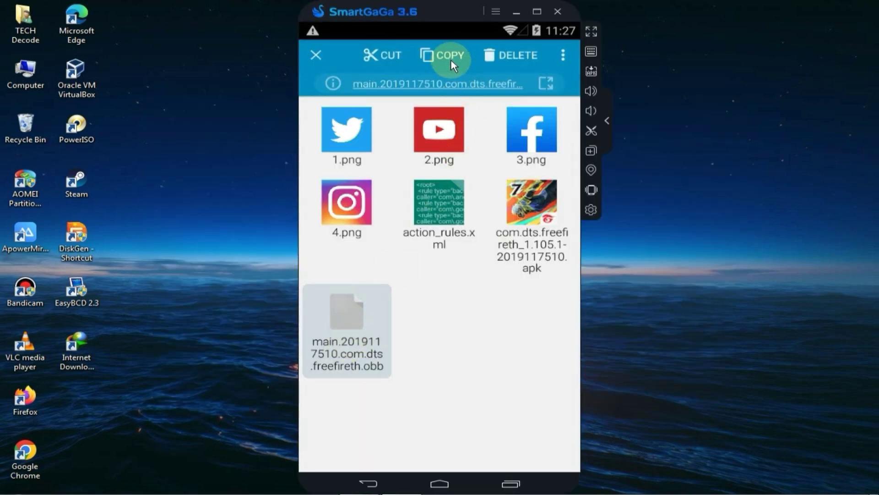
{"action": "left_click", "coordinate": [445, 55]}
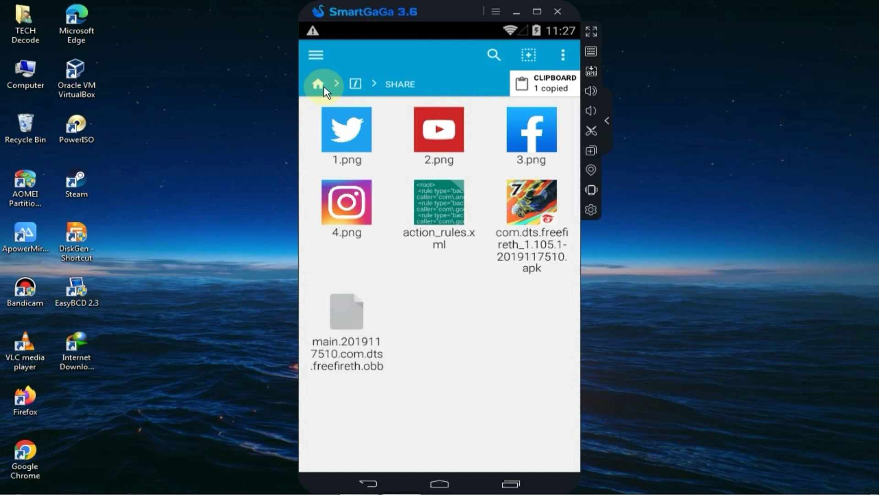
- Go to Main Storage > Android > obb > com.dts.freefireth in the file manager
{"action": "left_click", "coordinate": [317, 83]}
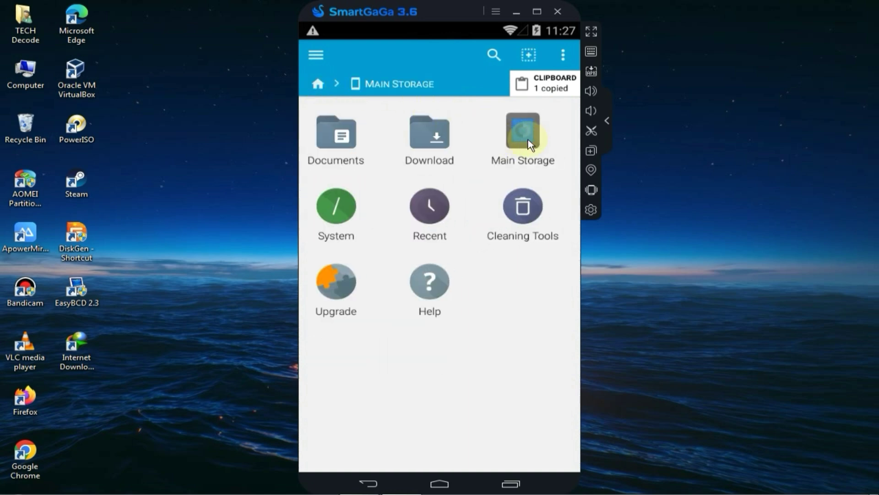
{"action": "left_click", "coordinate": [522, 133]}
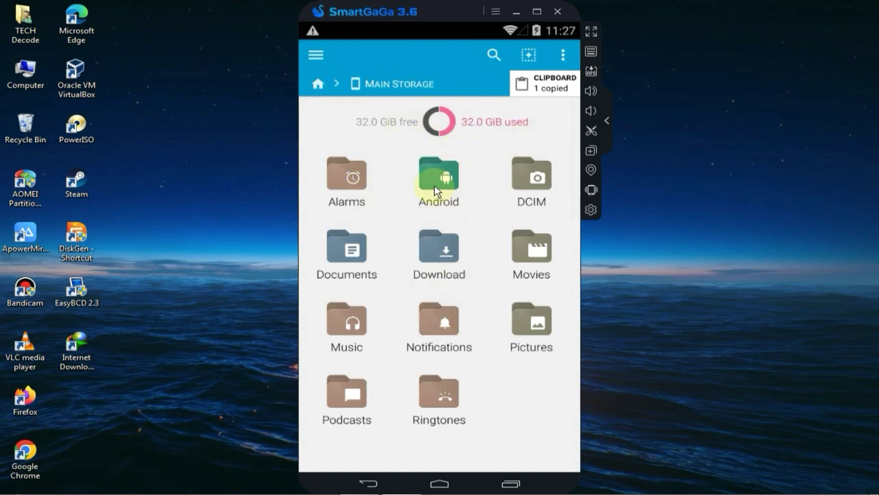
{"action": "left_click", "coordinate": [439, 176]}
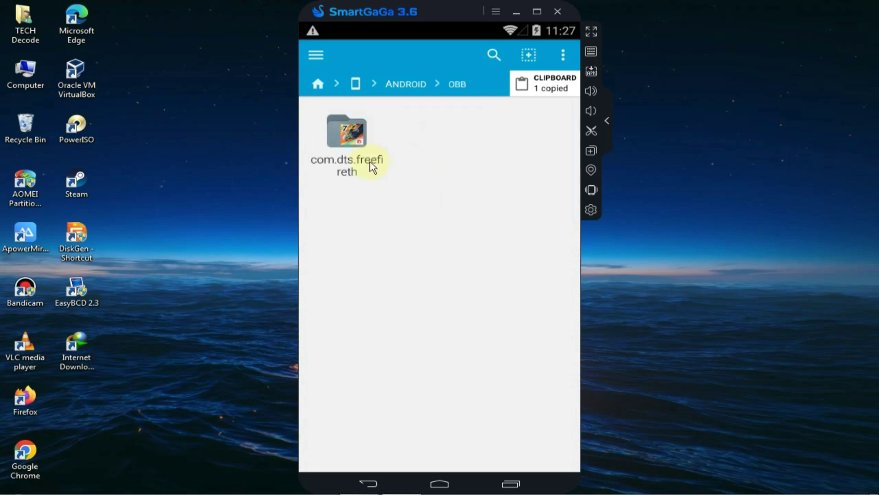
{"action": "double_click", "coordinate": [346, 140]}
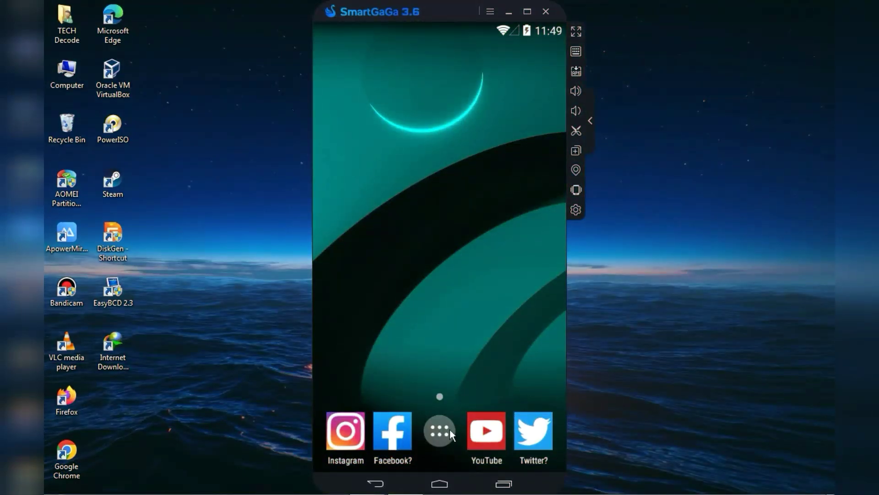
- Launch Free Fire, choose Guest at login, then type the search 'subway surfer and'
{"action": "left_click", "coordinate": [440, 429]}
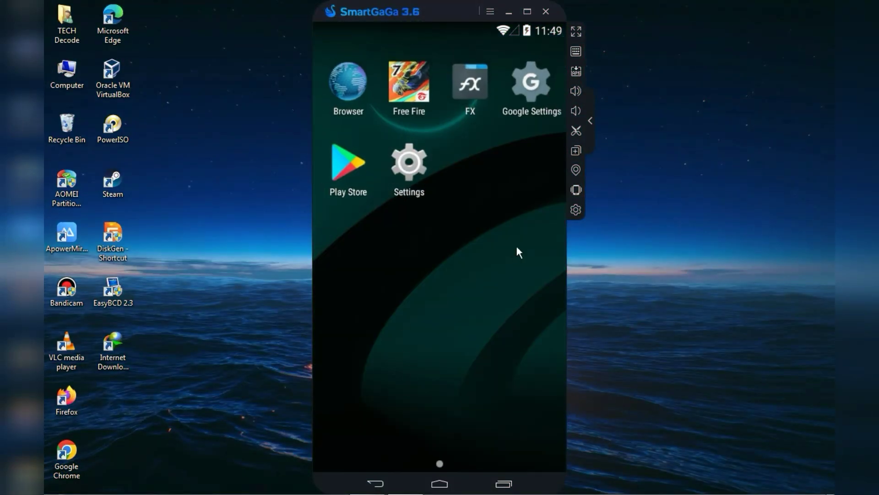
{"action": "left_click", "coordinate": [408, 82]}
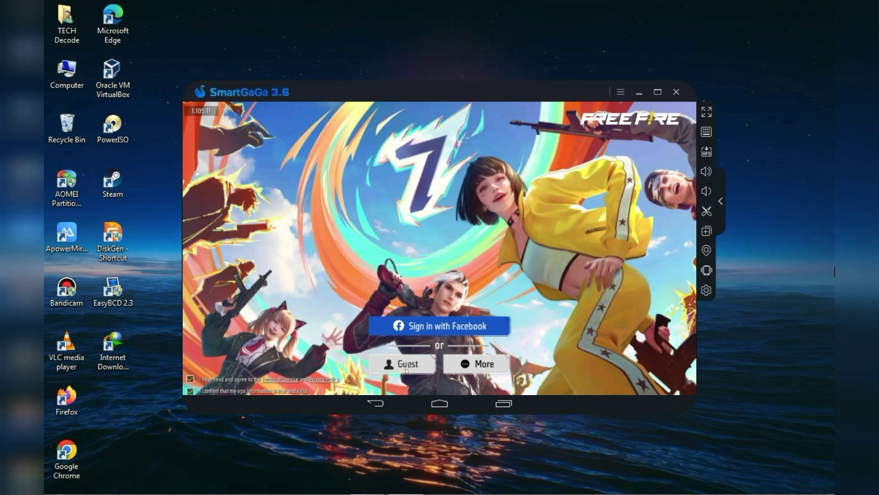
{"action": "left_click", "coordinate": [401, 363]}
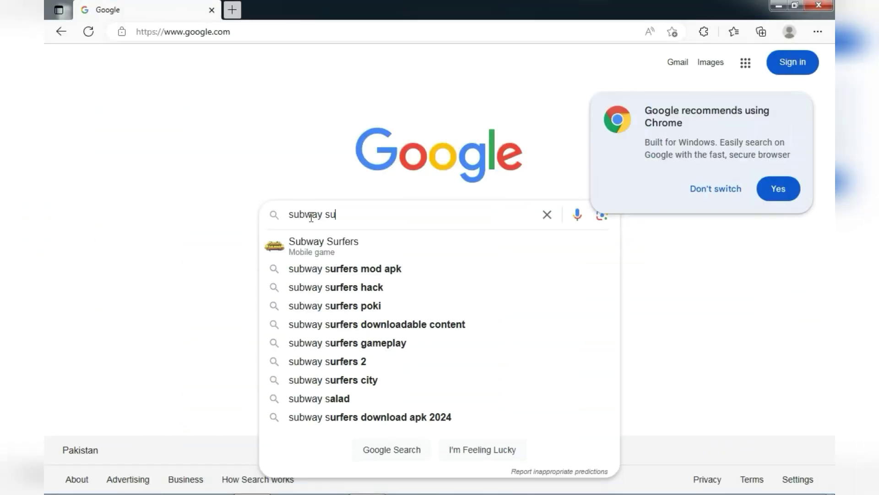
{"action": "type", "text": "rfer and"}
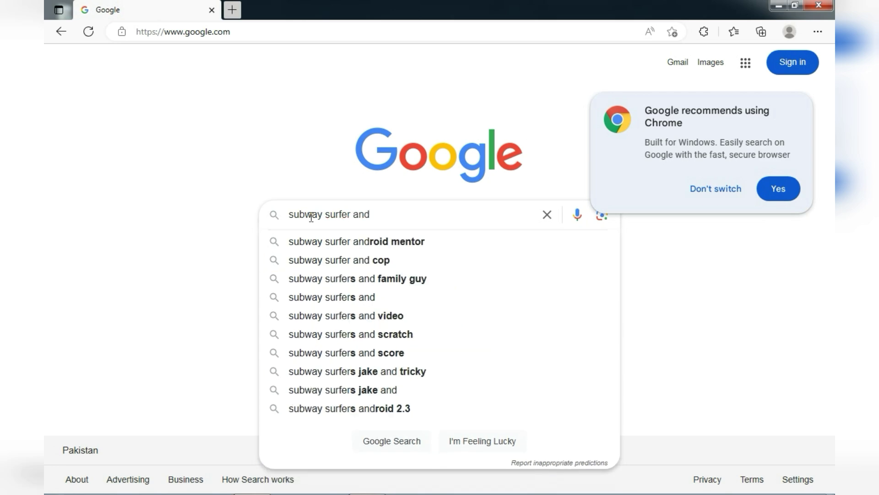